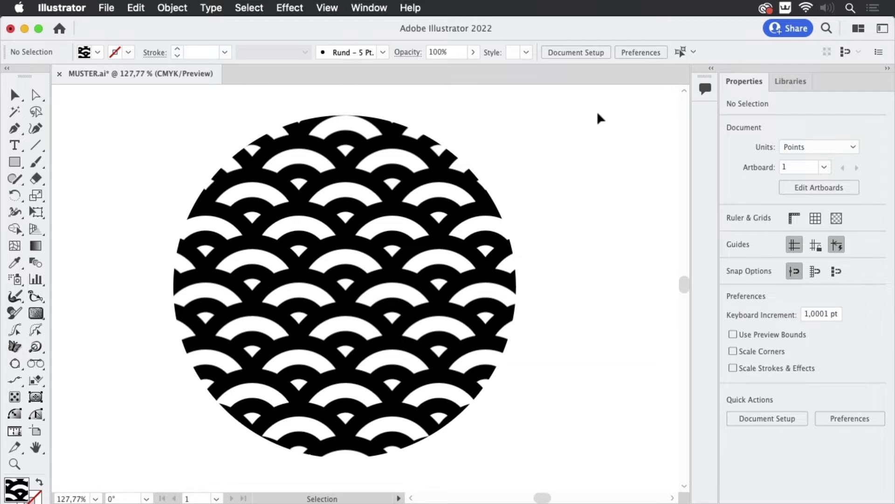
mouse_move(589, 125)
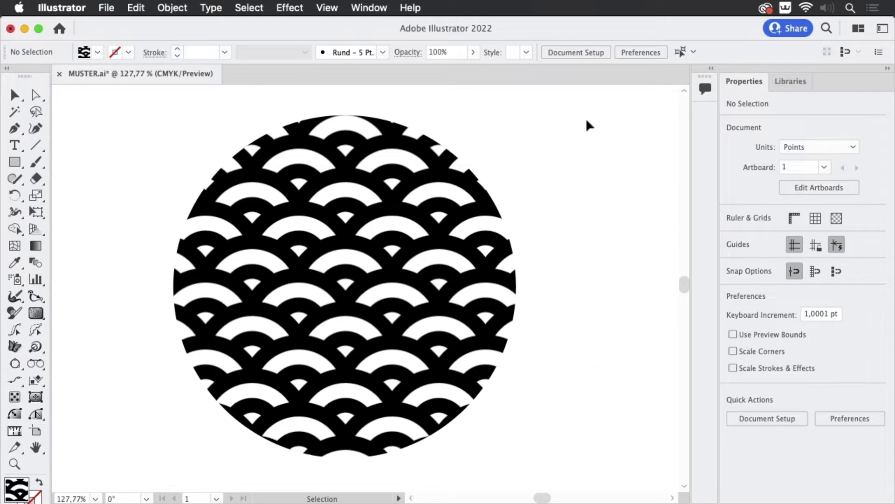
mouse_move(584, 149)
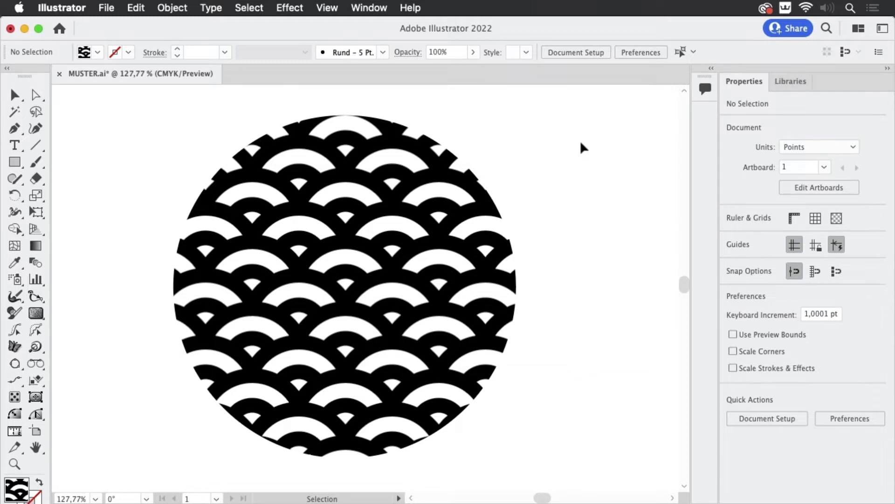
mouse_move(451, 170)
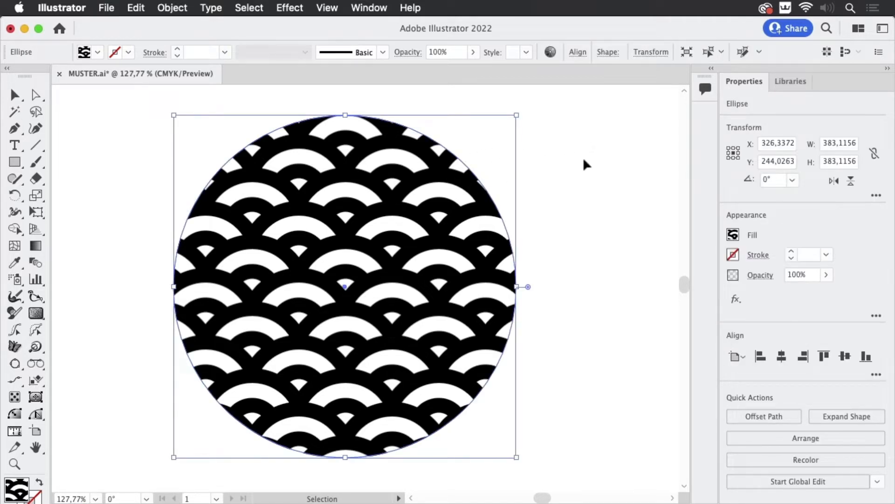
mouse_move(710, 249)
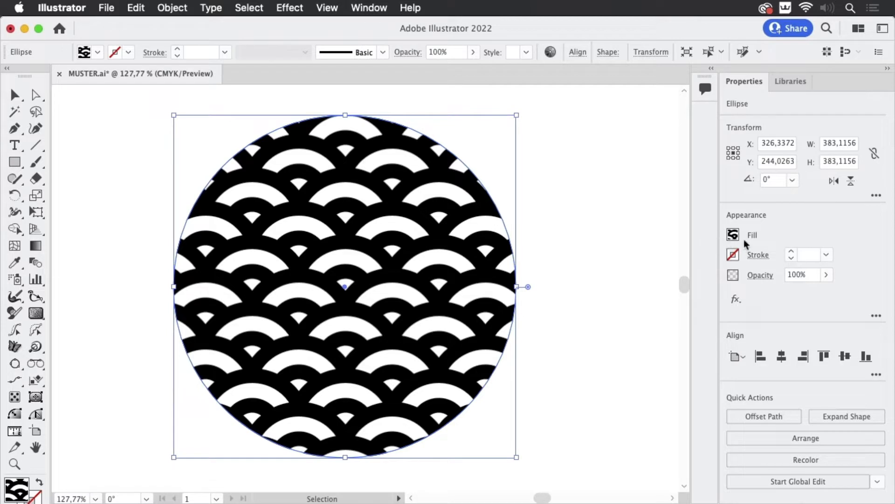
mouse_move(576, 190)
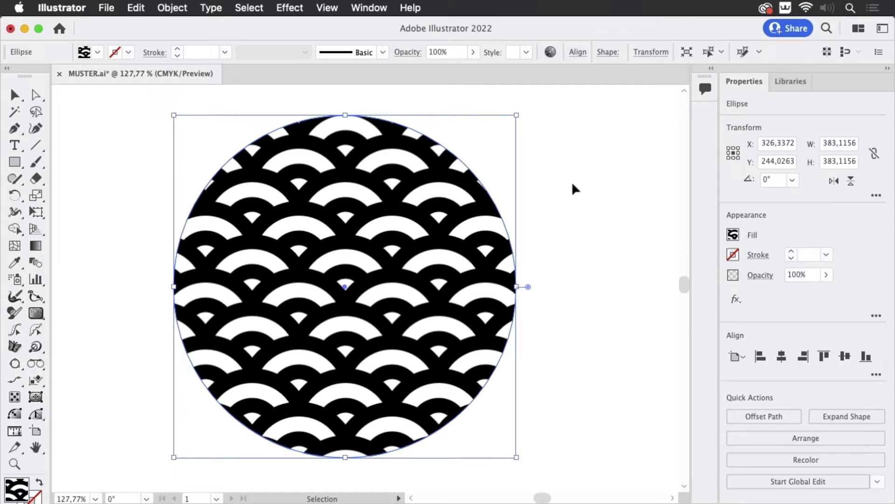
mouse_move(573, 185)
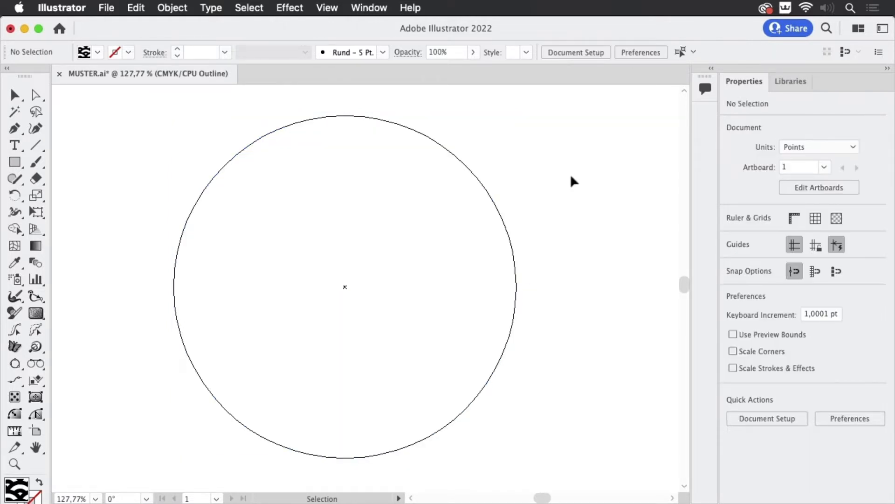
mouse_move(573, 180)
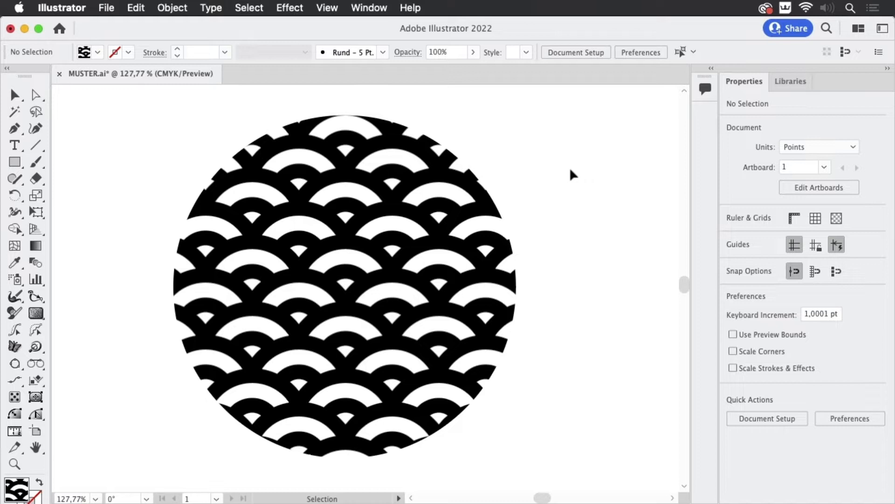
mouse_move(561, 185)
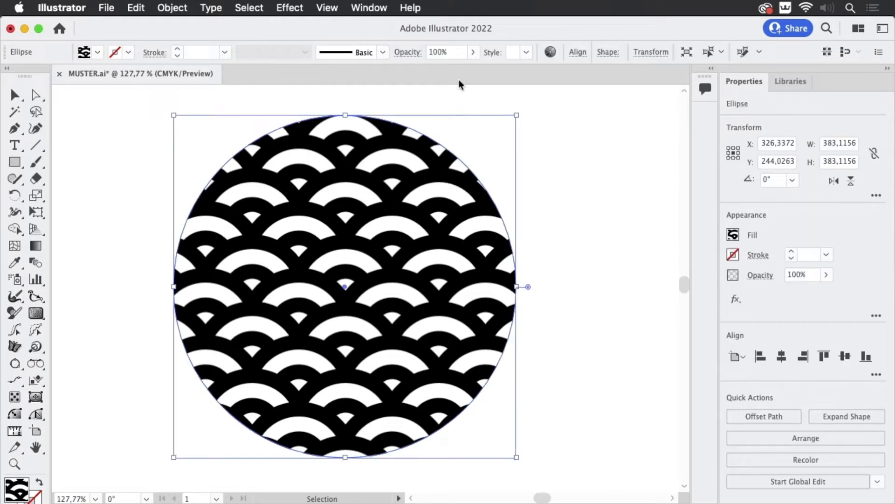
Expand the circle's pattern fill into separate paths via Object > Expand with Fill kept.
click(171, 7)
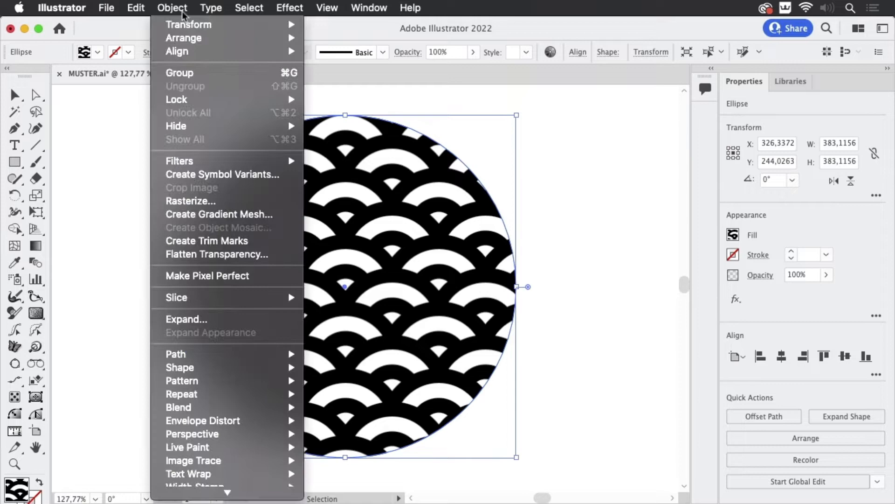
click(187, 319)
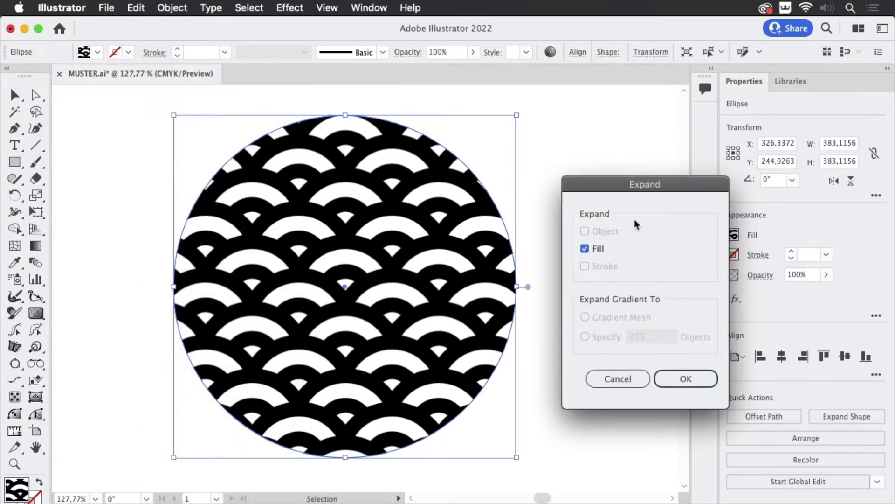
drag(645, 183, 589, 147)
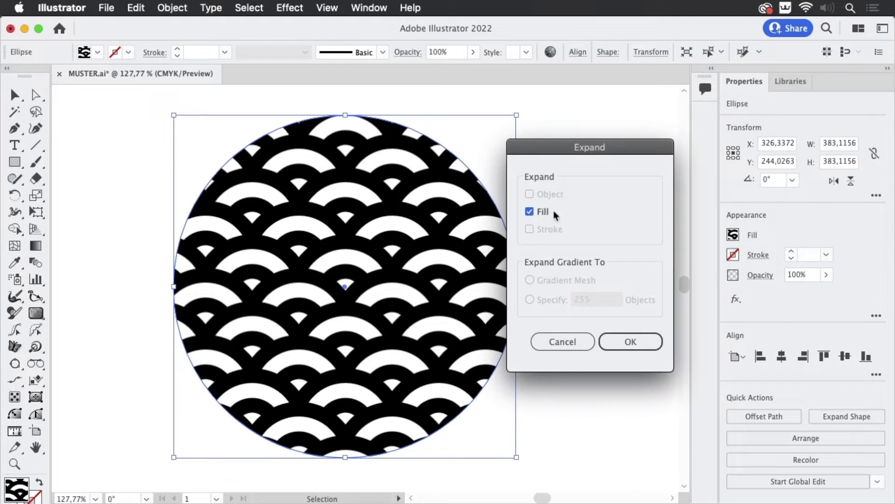
click(630, 342)
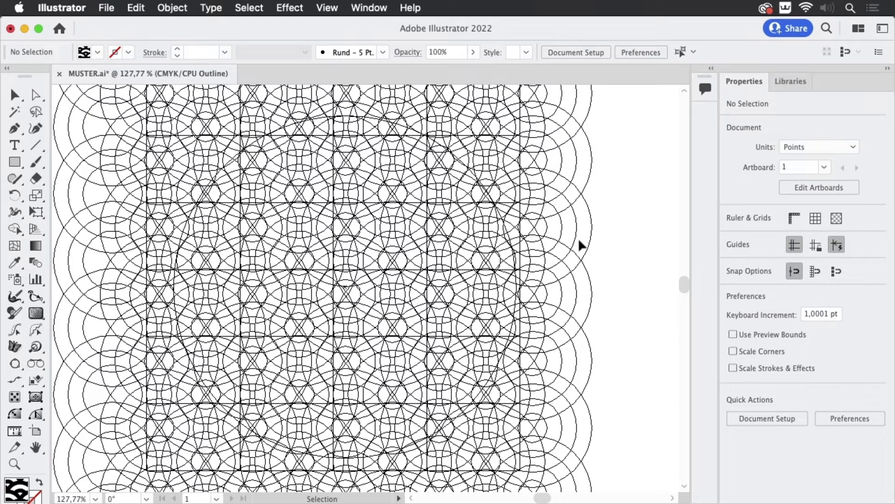
mouse_move(621, 260)
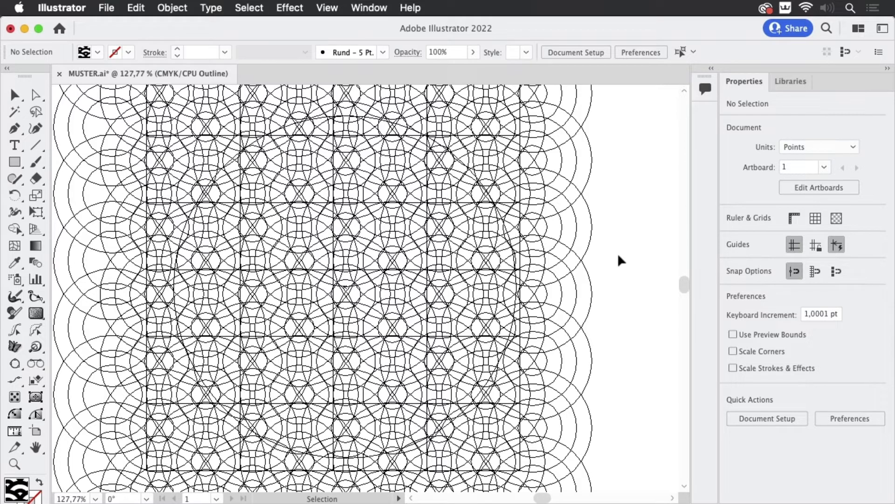
mouse_move(621, 257)
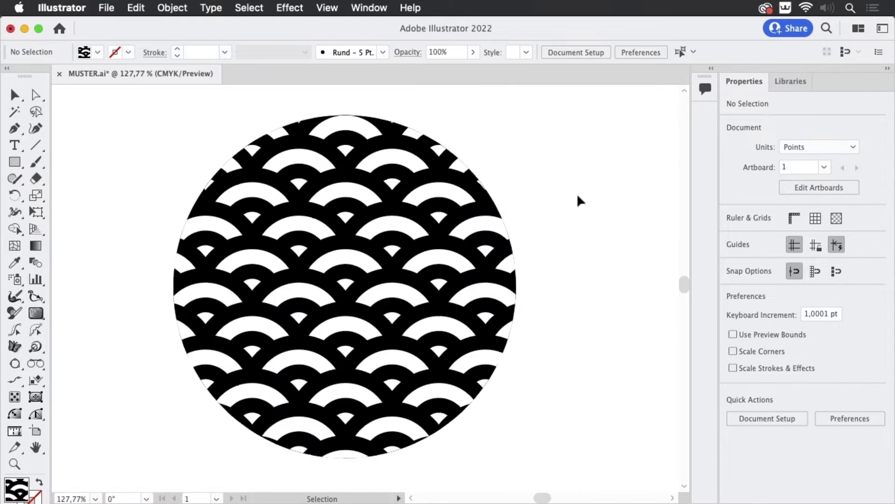
click(369, 7)
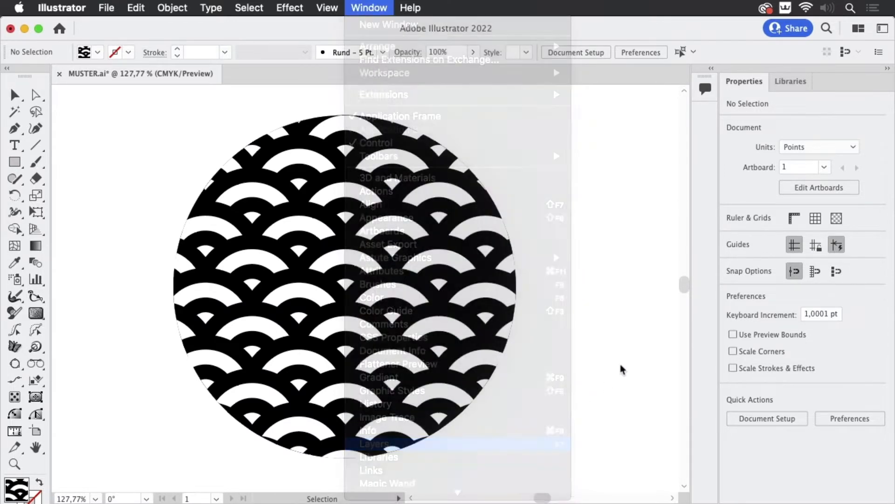
click(375, 444)
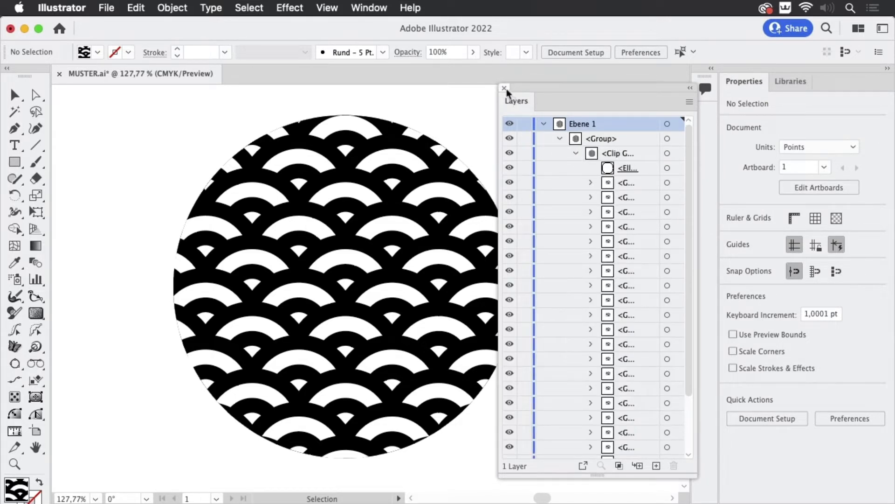
click(504, 88)
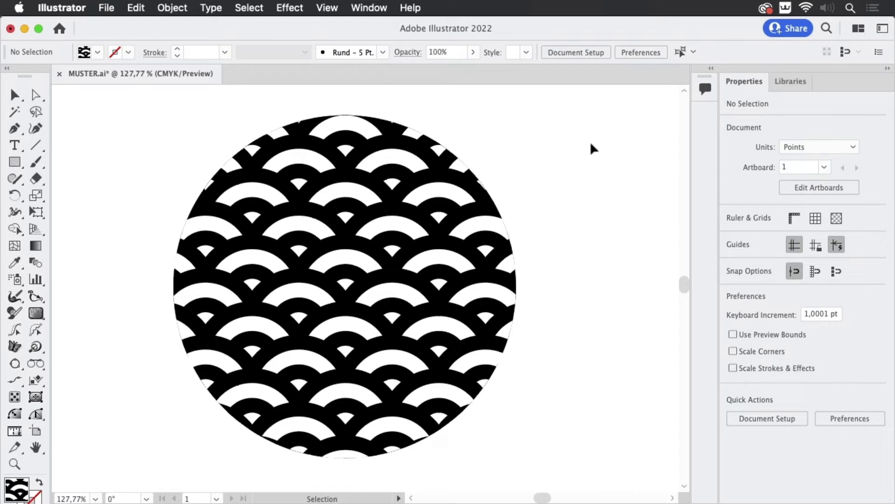
mouse_move(571, 176)
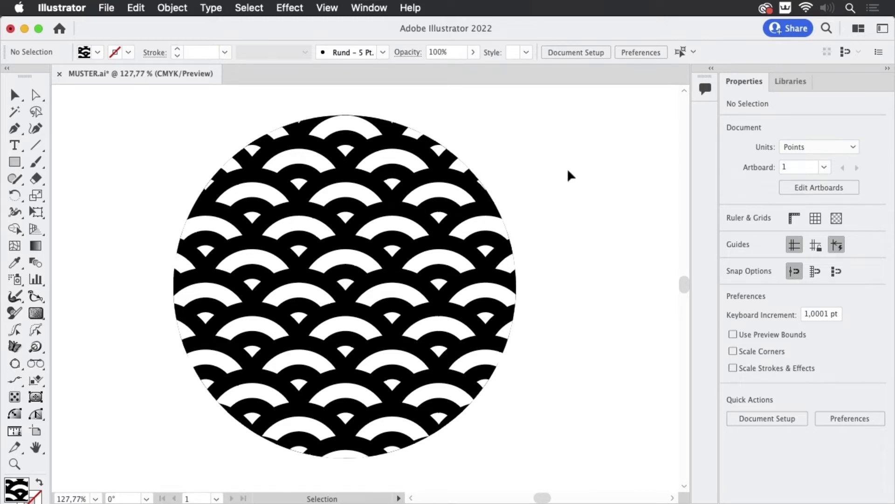
Apply the Pathfinder Merge operation to the selected clipped pattern group.
click(343, 285)
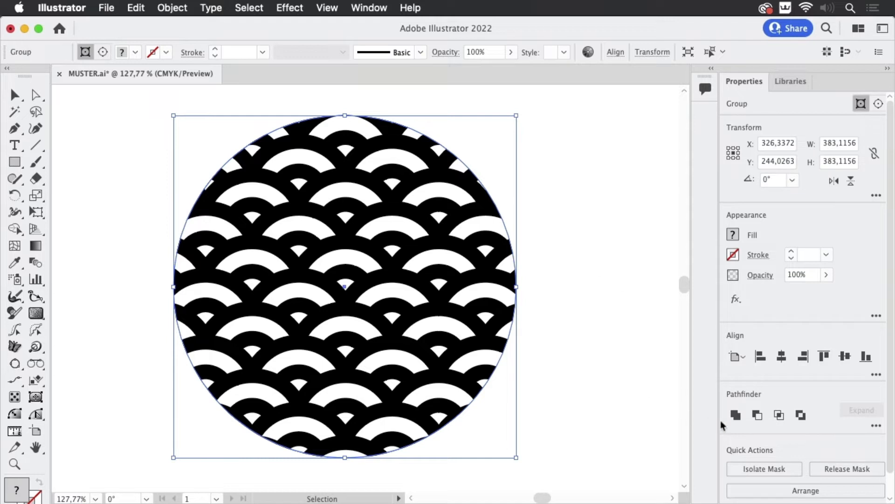
mouse_move(848, 418)
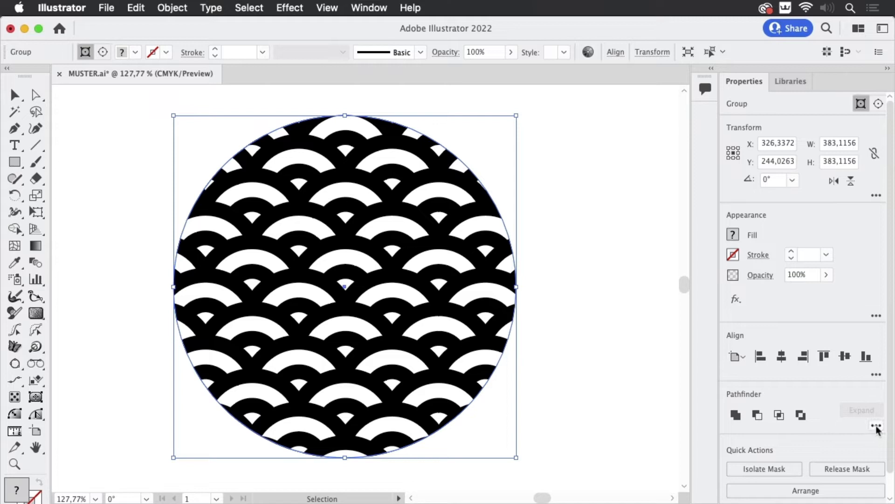
click(876, 427)
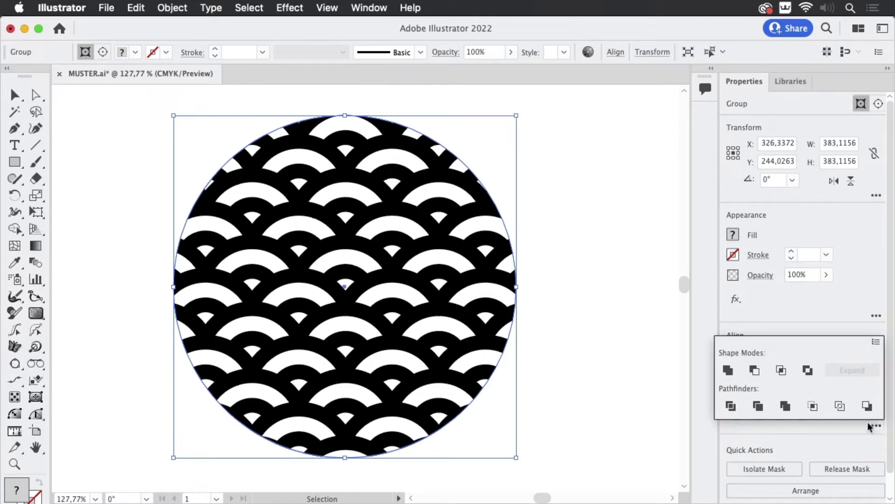
mouse_move(828, 435)
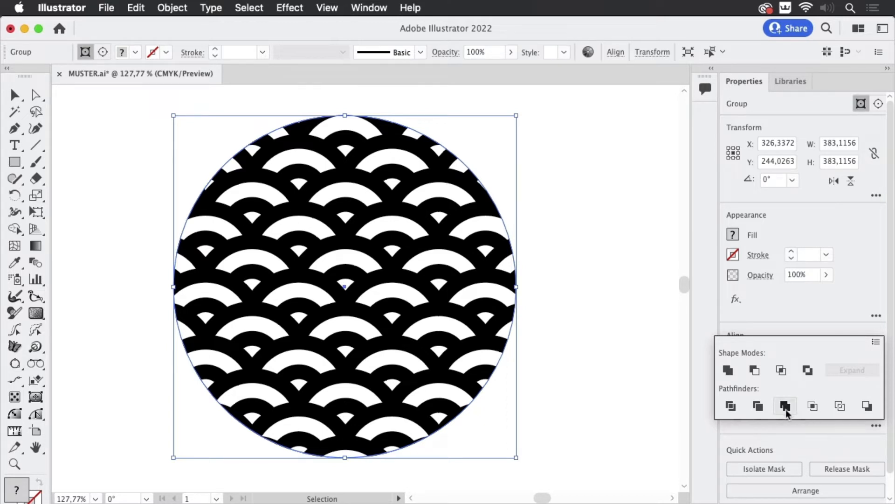
click(785, 406)
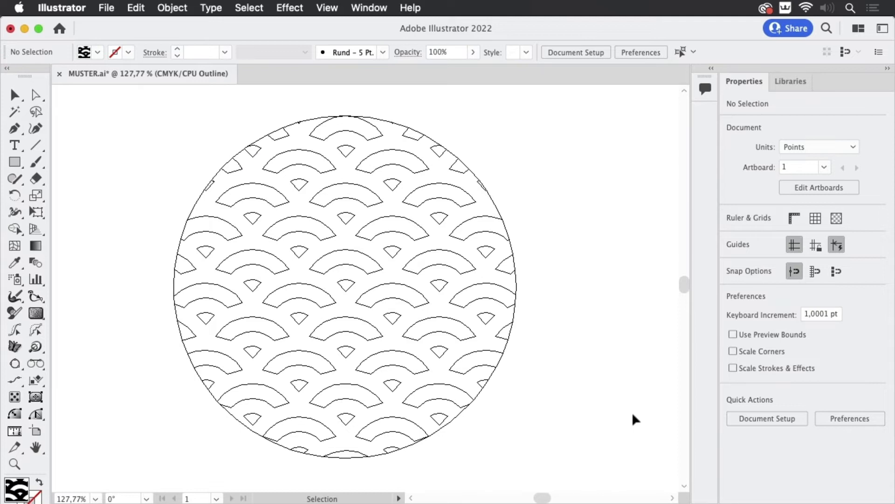
mouse_move(635, 410)
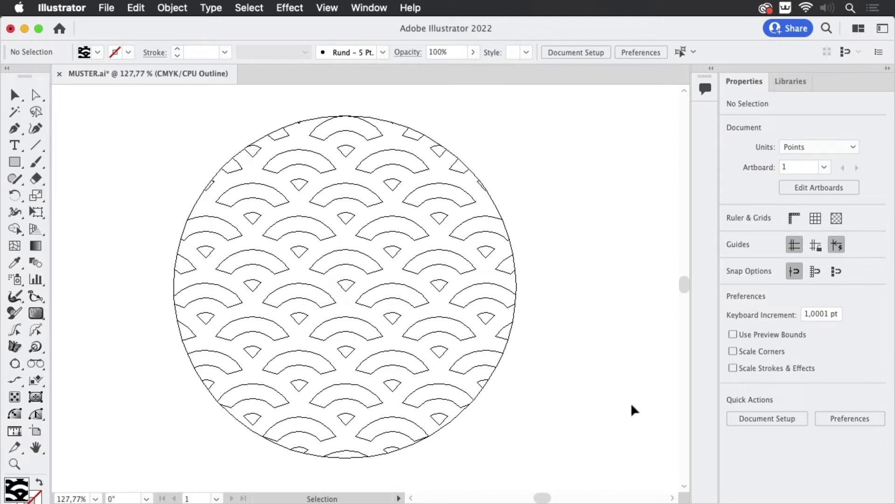
mouse_move(603, 299)
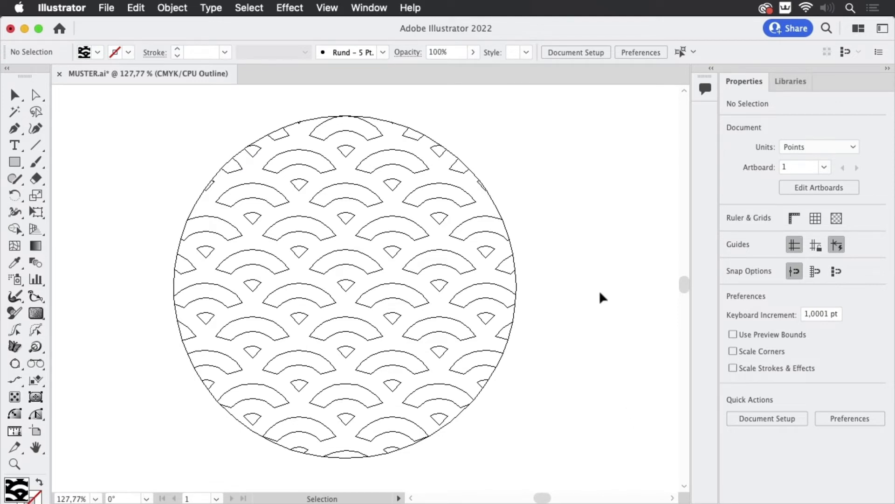
key(cmd+y)
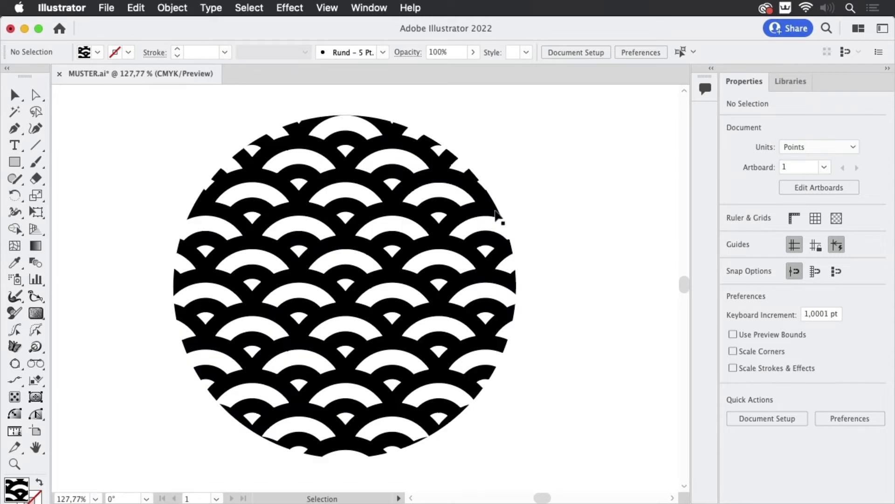
Show the Layers panel and inspect the many paths inside the merged group.
click(345, 285)
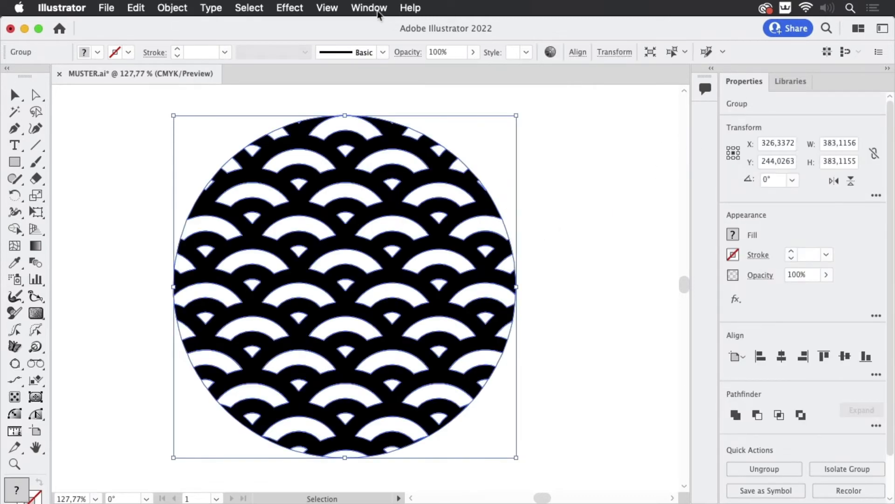
click(370, 8)
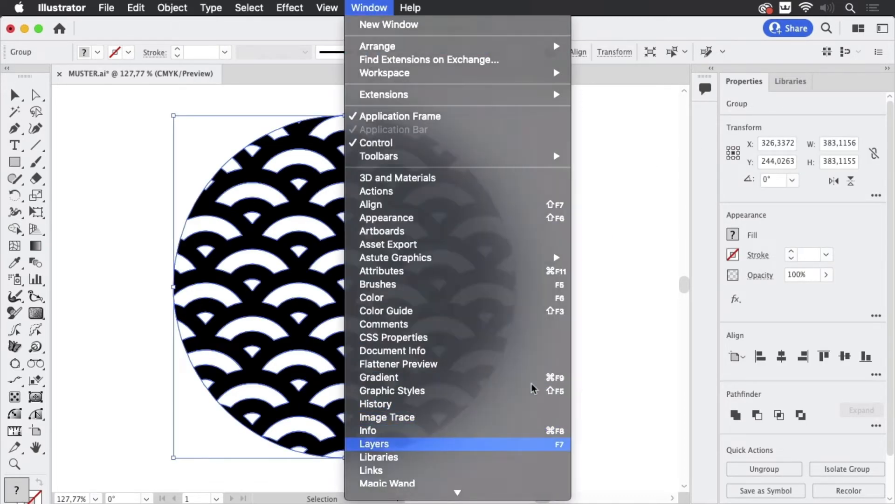
click(374, 444)
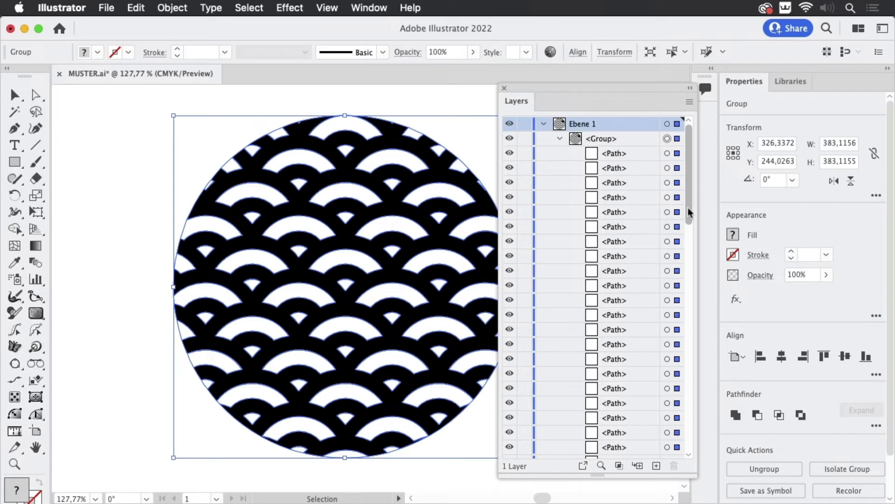
scroll(down, 3)
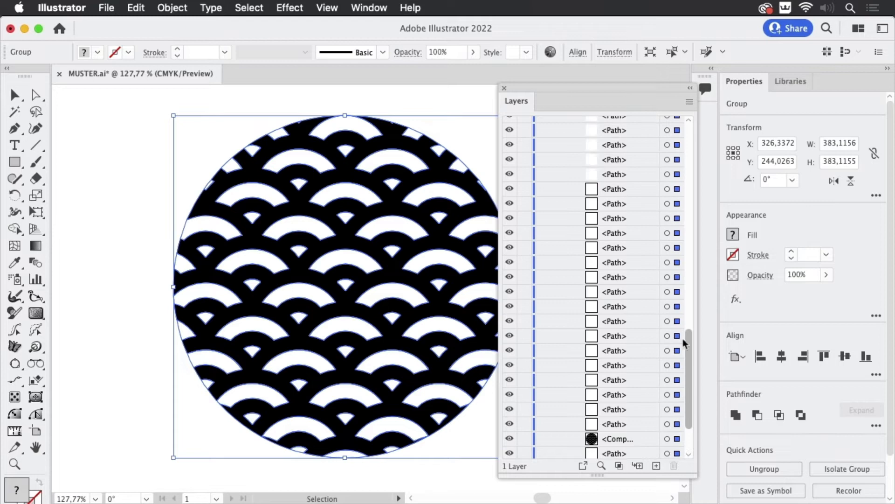
scroll(up, 3)
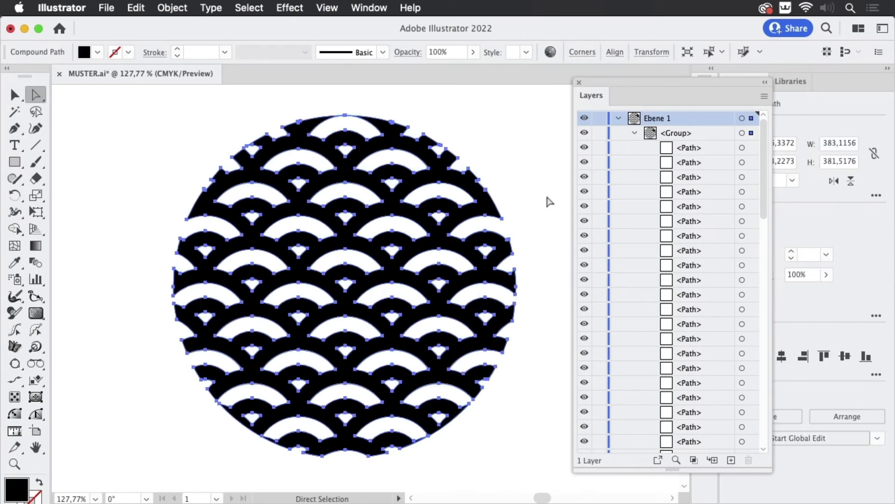
Target the black <Compound Path> in Layers, move the panel aside, then deselect.
scroll(down, 3)
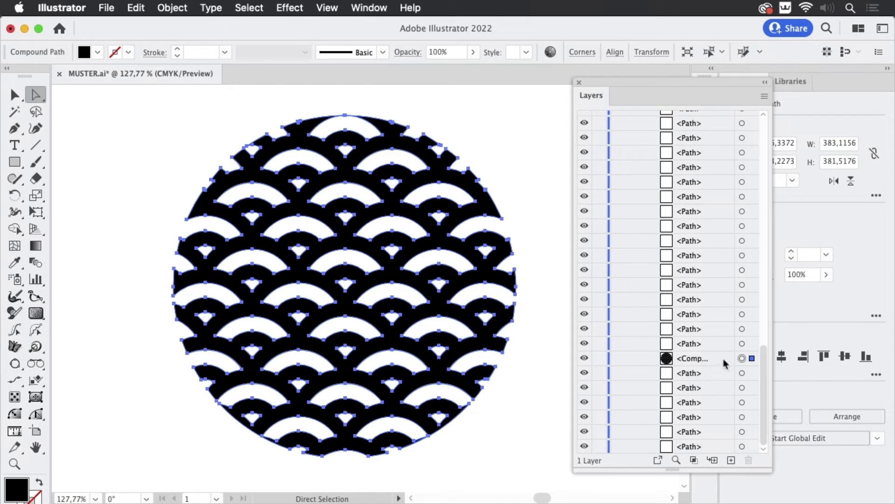
click(691, 358)
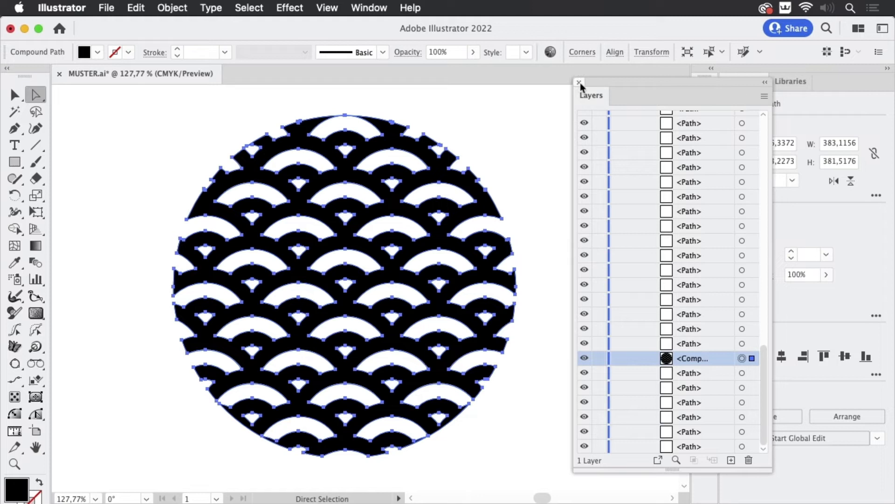
drag(592, 95, 657, 97)
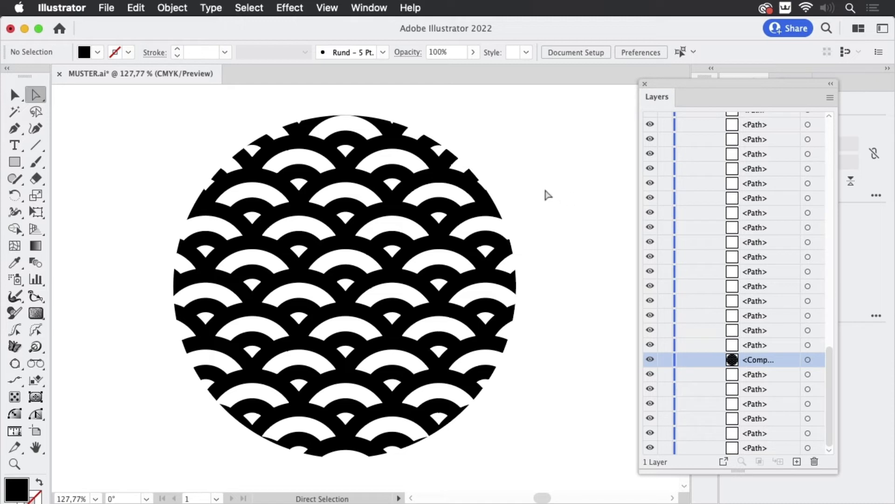
mouse_move(459, 203)
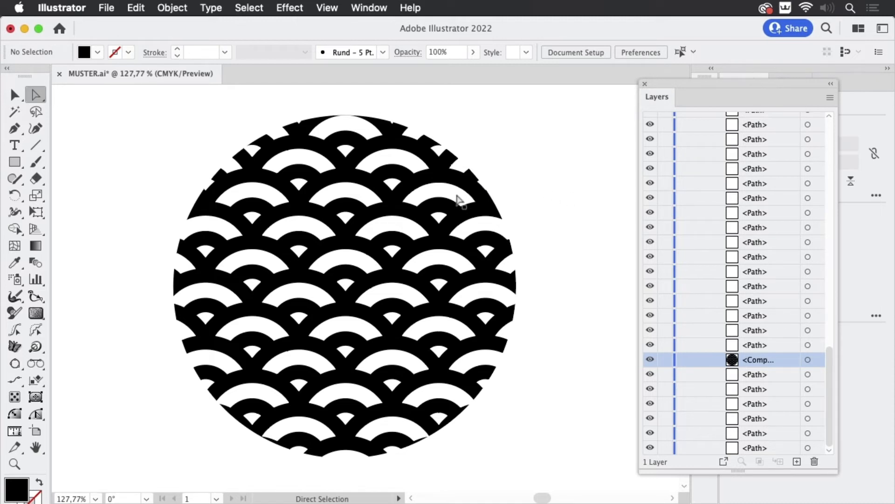
click(438, 197)
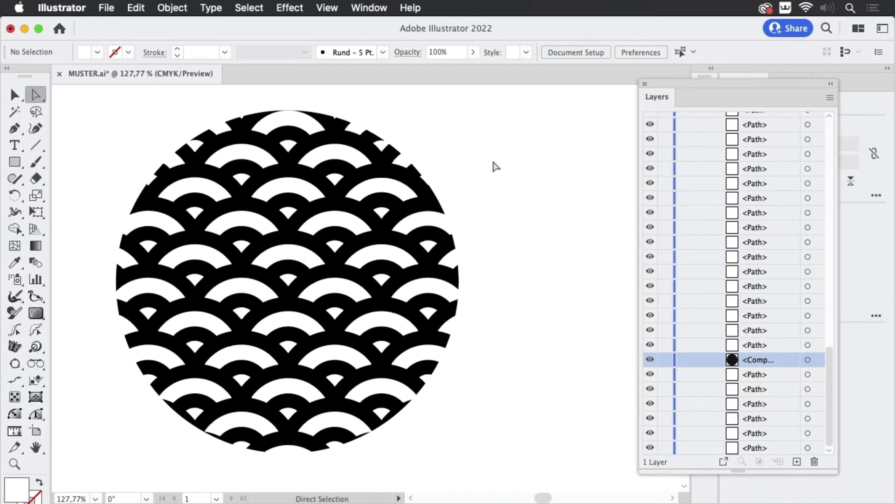
mouse_move(400, 159)
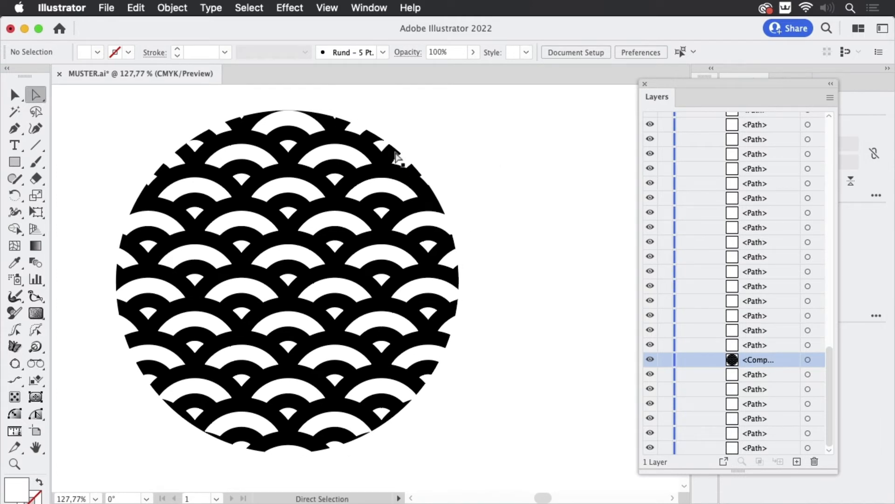
Direct-select one white arc and select all paths with the same fill color.
click(334, 154)
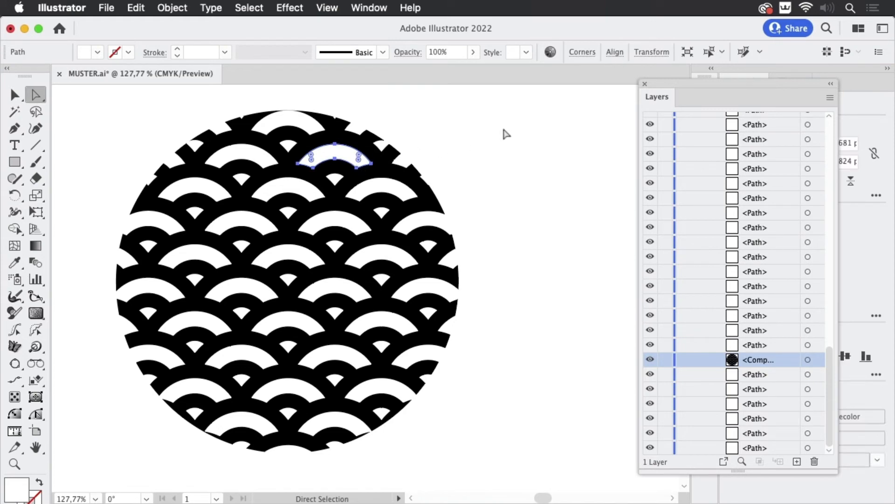
mouse_move(261, 14)
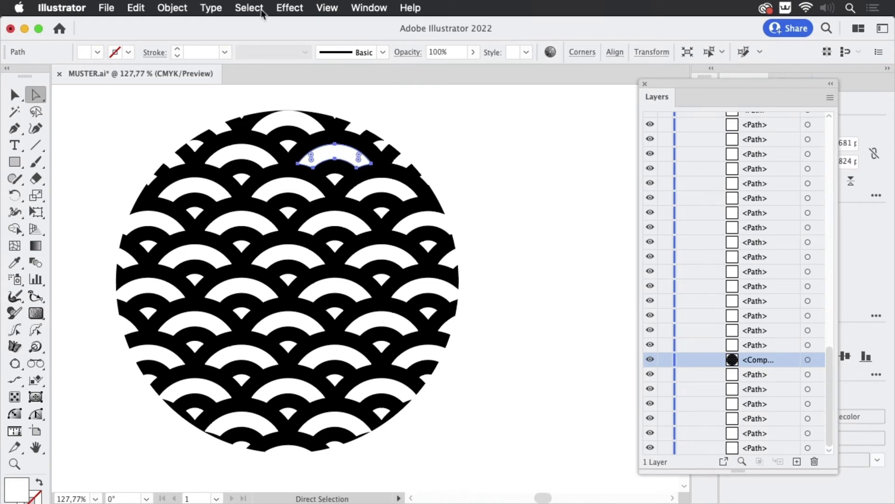
click(248, 7)
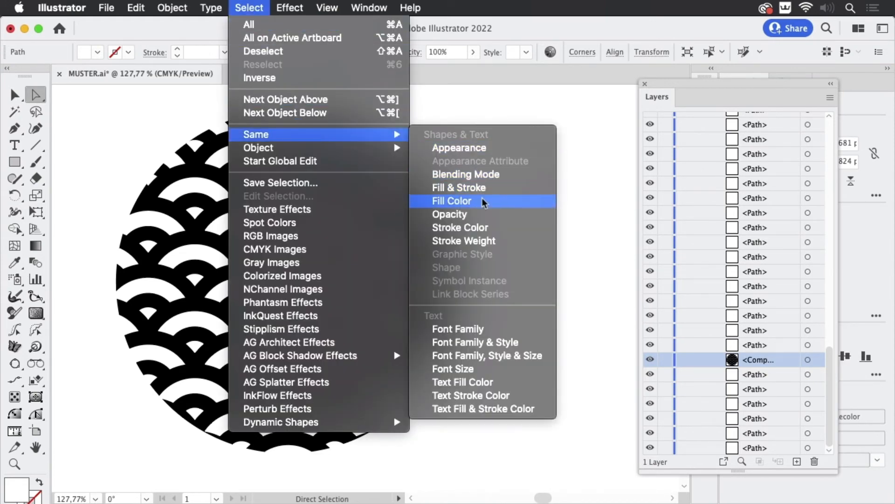
click(451, 201)
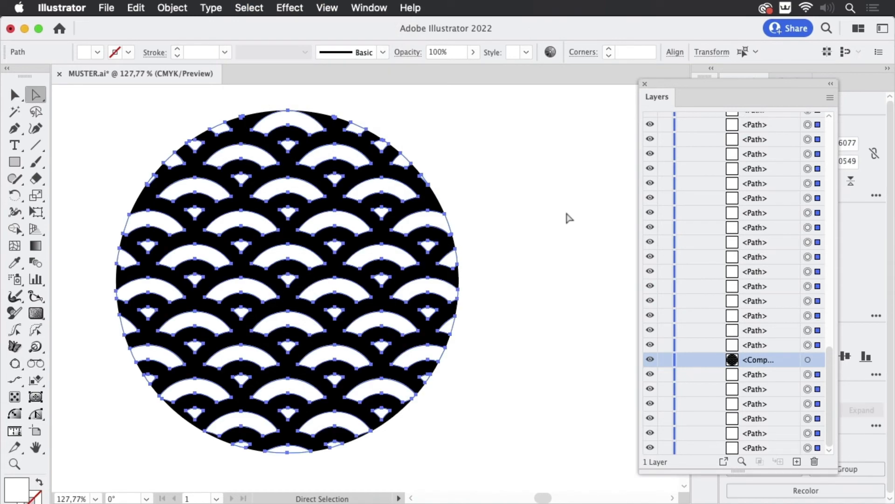
mouse_move(568, 216)
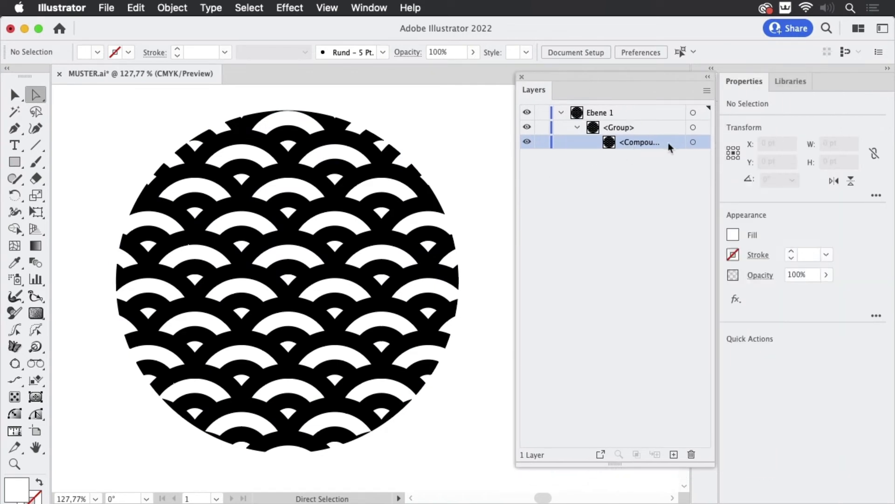
mouse_move(557, 84)
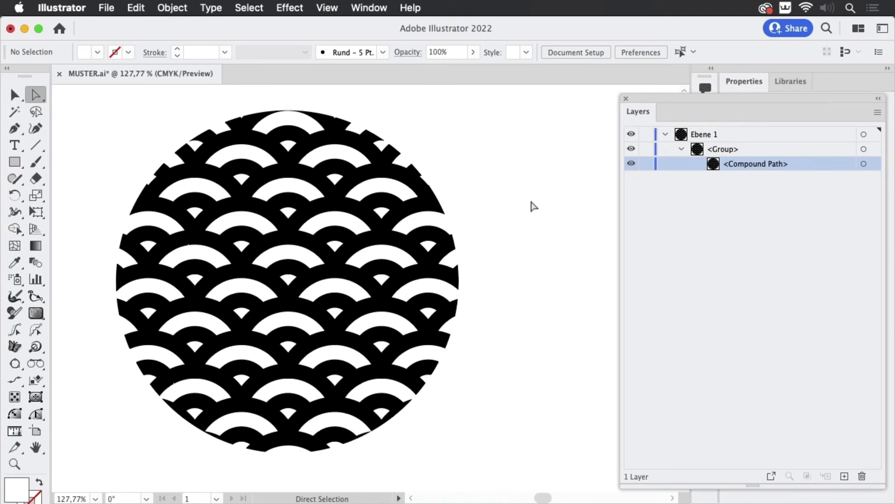
mouse_move(507, 194)
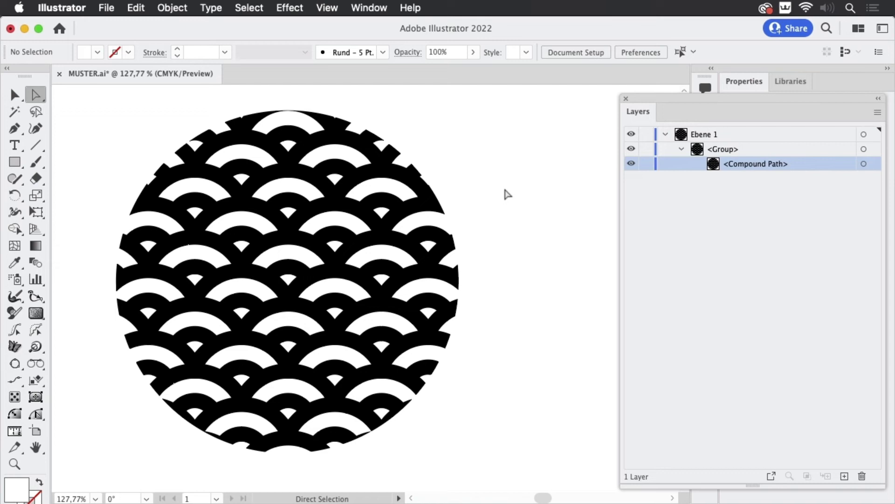
mouse_move(133, 142)
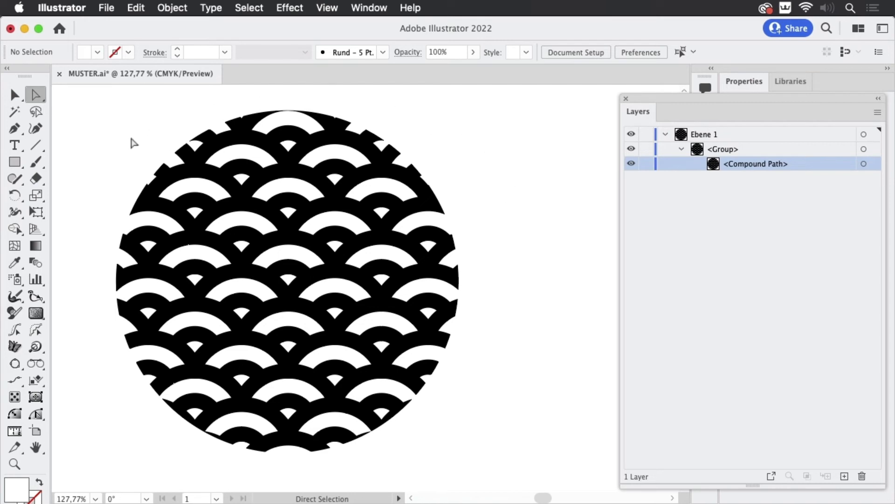
mouse_move(108, 161)
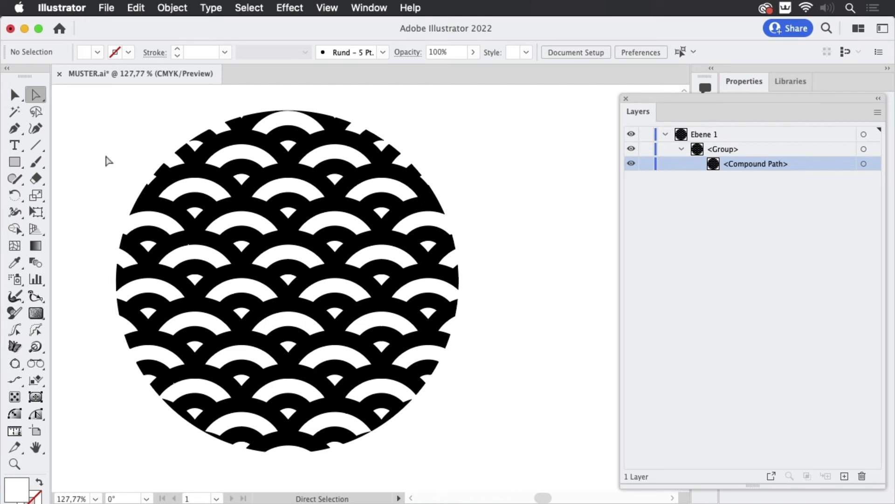
mouse_move(119, 169)
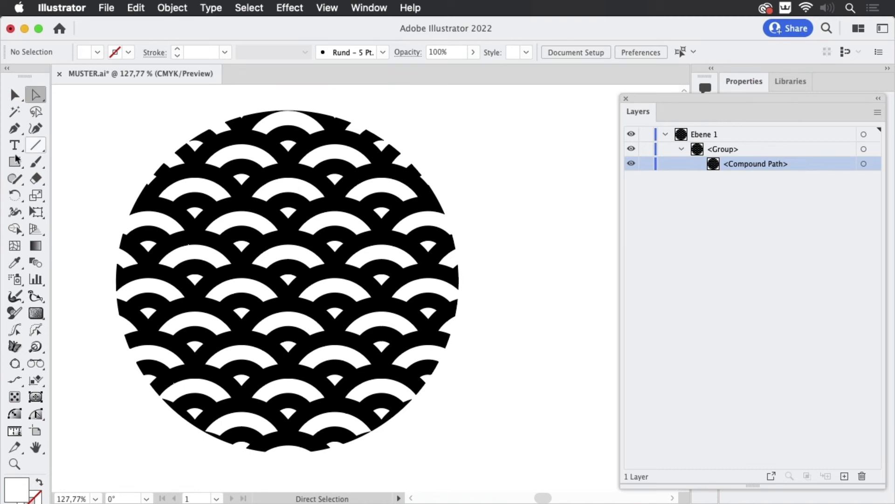
Create a small no-fill rectangle beside the circle and select everything with the same appearance.
click(14, 162)
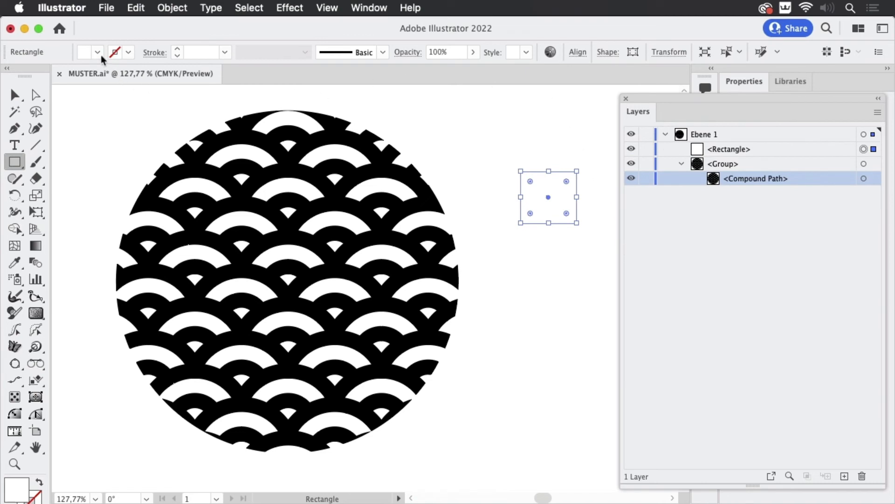
click(98, 52)
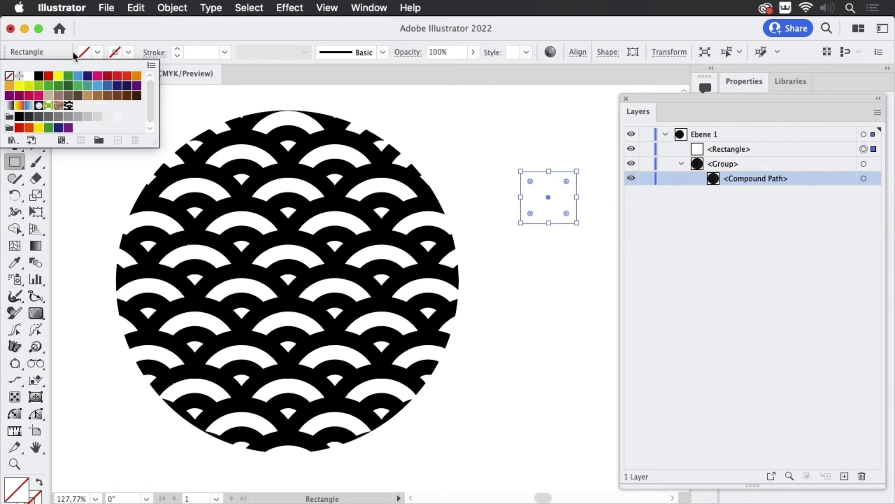
click(248, 7)
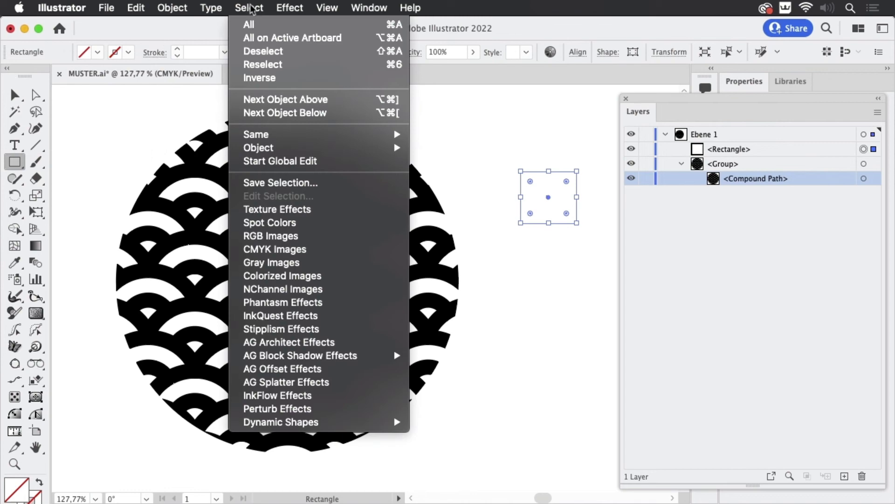
mouse_move(256, 134)
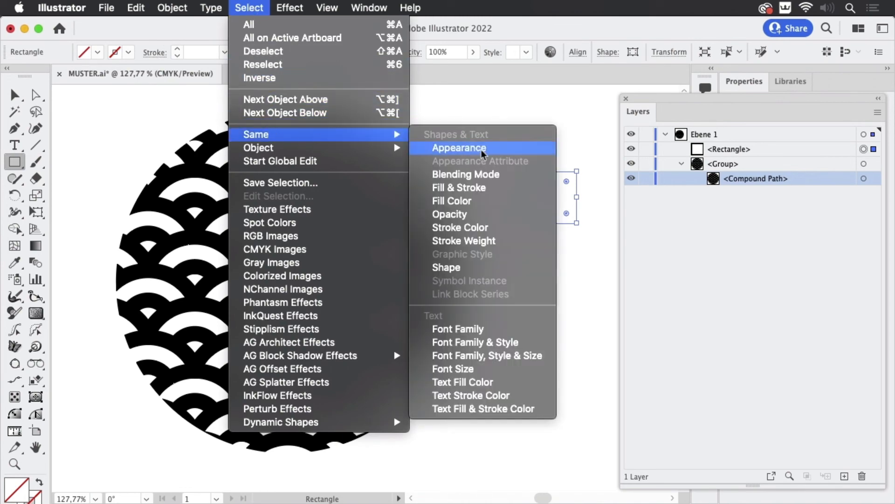
click(459, 148)
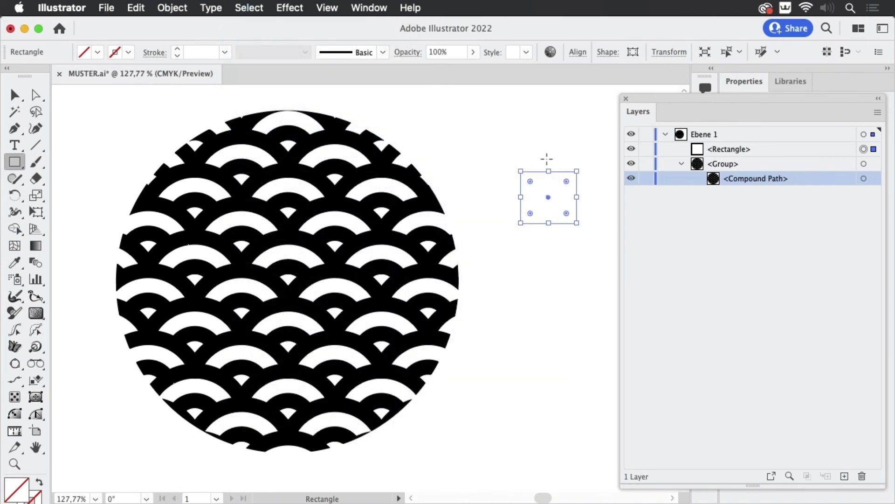